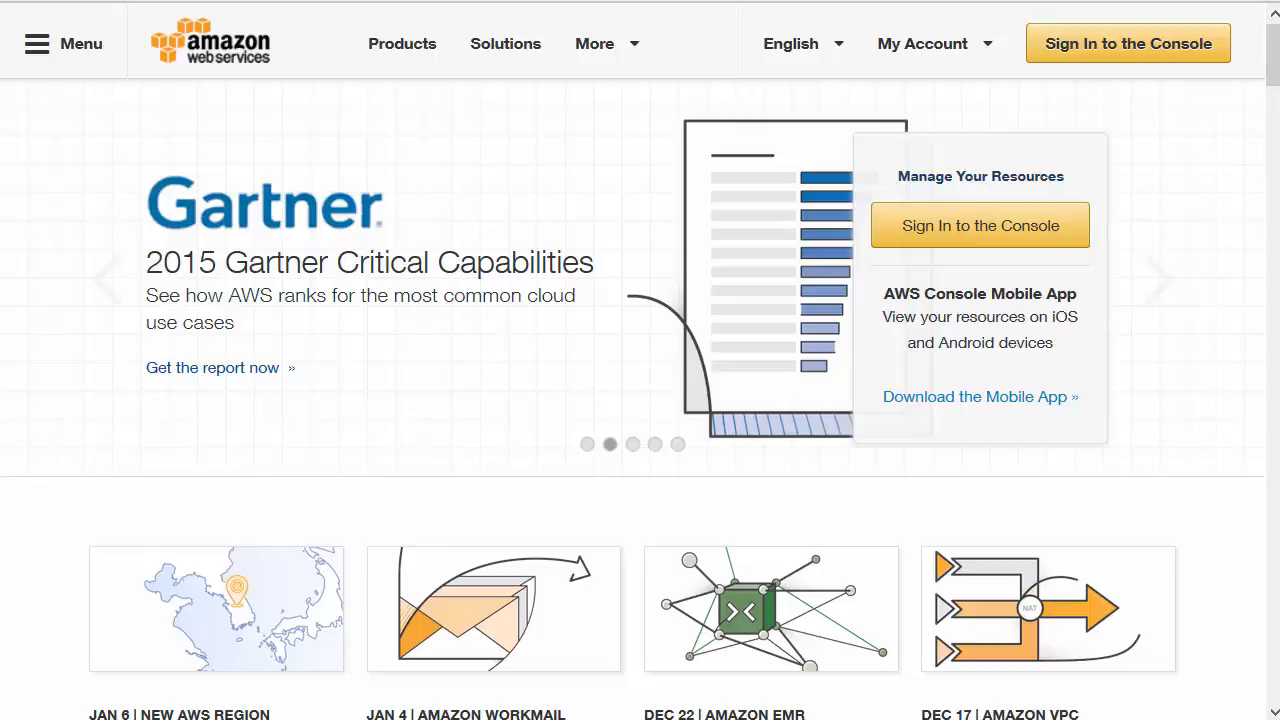
# Go to the console sign-in page, choose 'I am a new user', and submit via the secure server.
pyautogui.click(1163, 280)
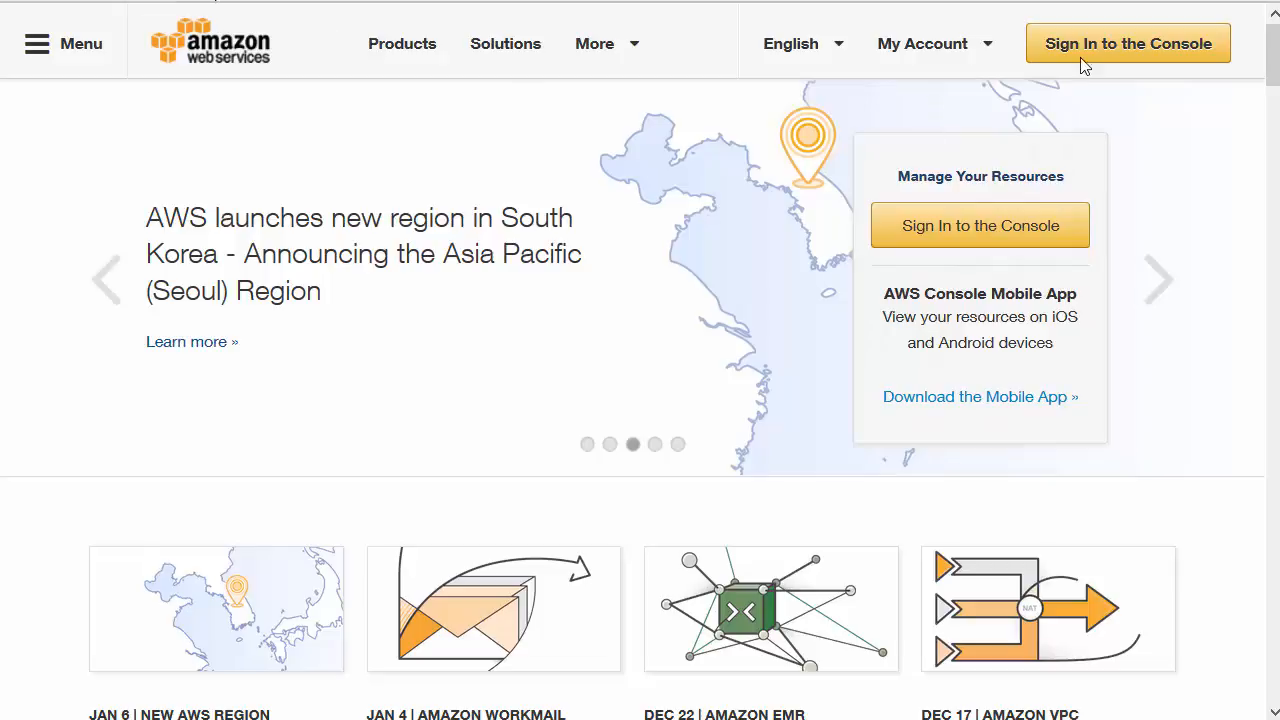
pyautogui.moveTo(1128, 43)
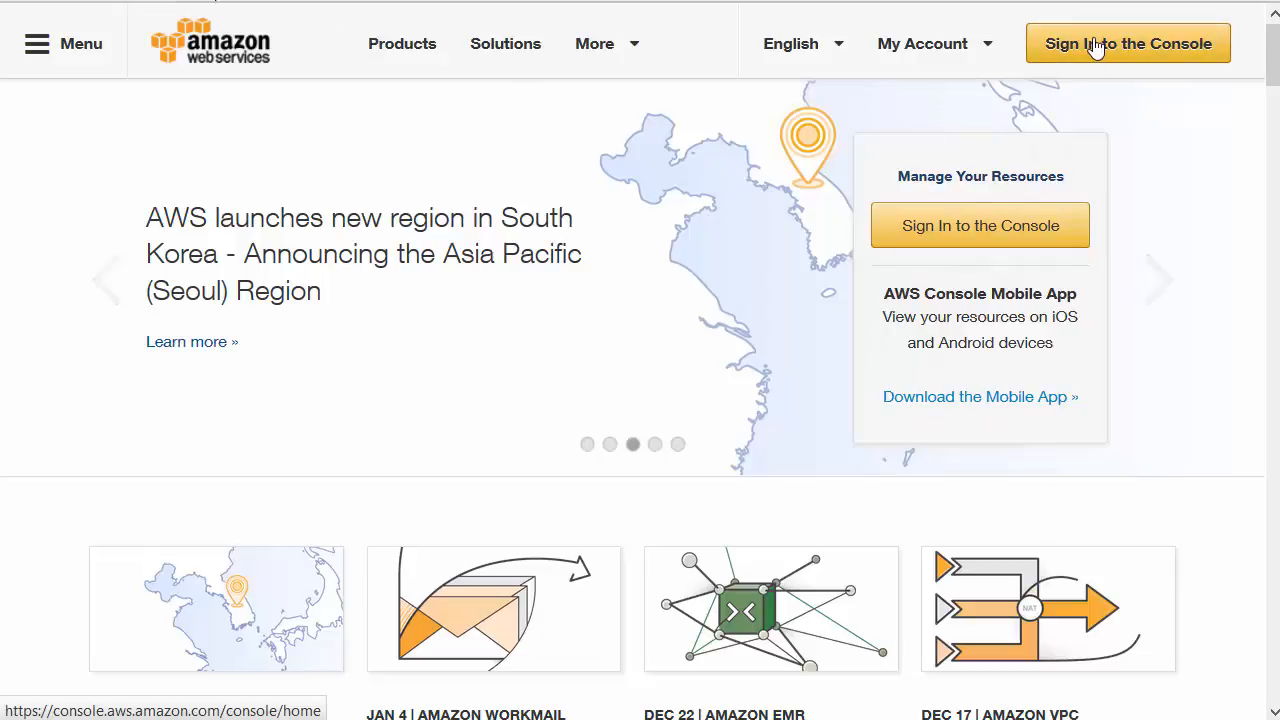
pyautogui.click(1127, 43)
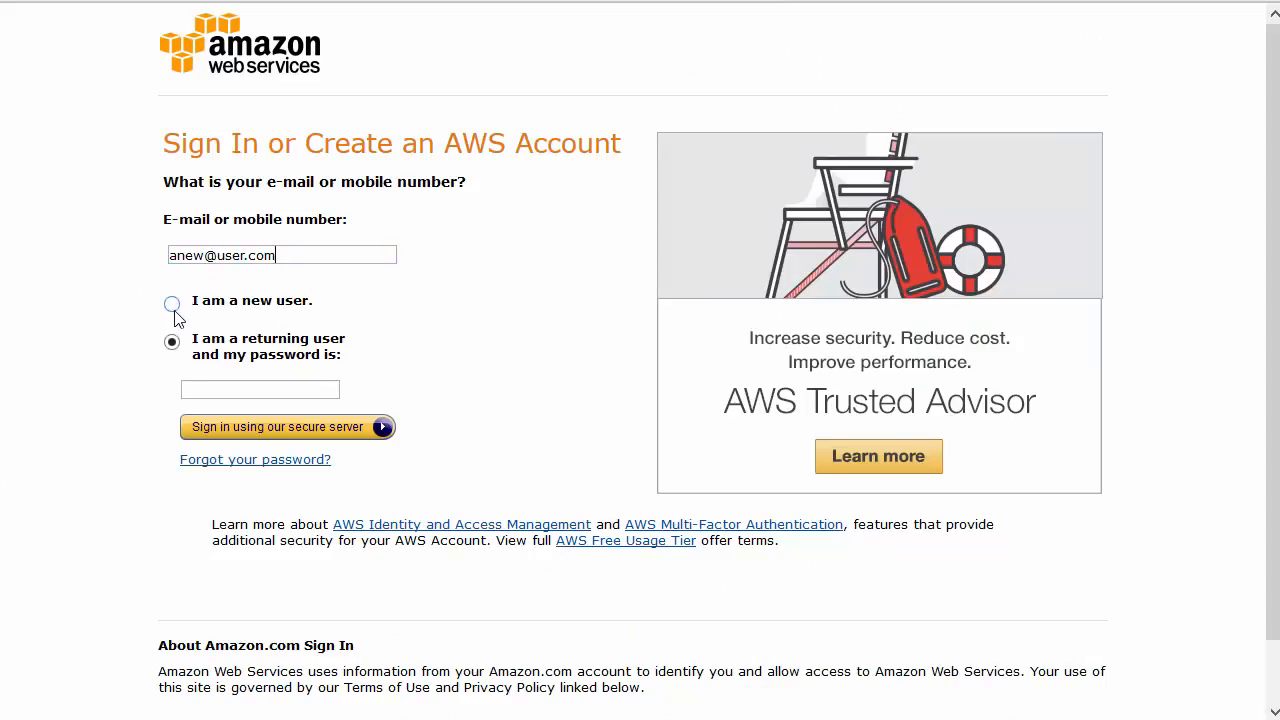
pyautogui.click(171, 303)
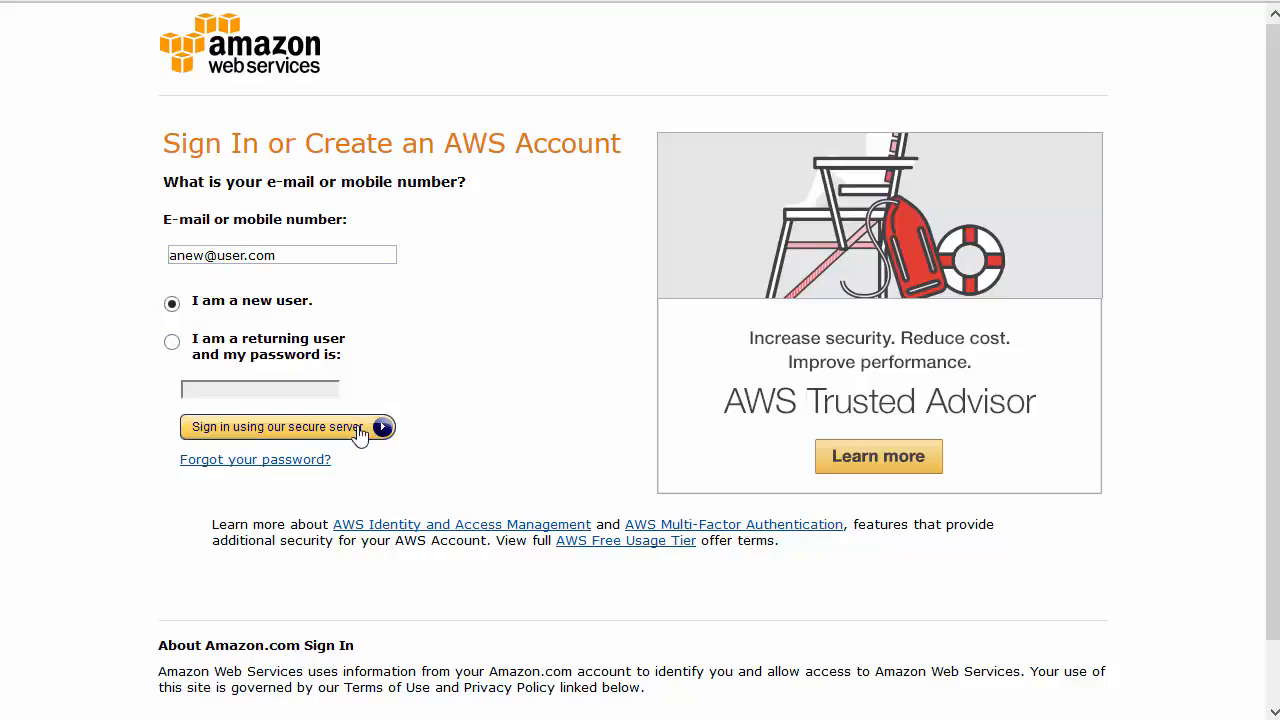
pyautogui.click(277, 427)
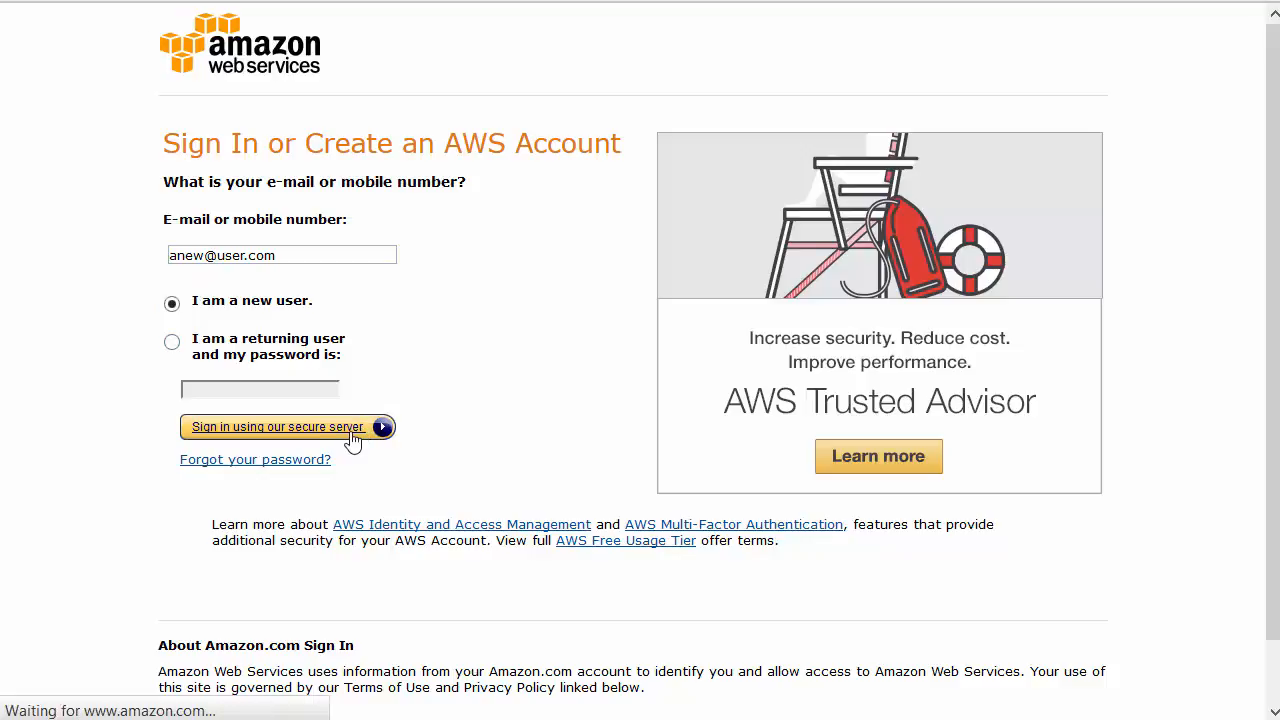
# Submit the new-user sign-in to load the Login Credentials form with the e-mail prefilled.
pyautogui.click(278, 427)
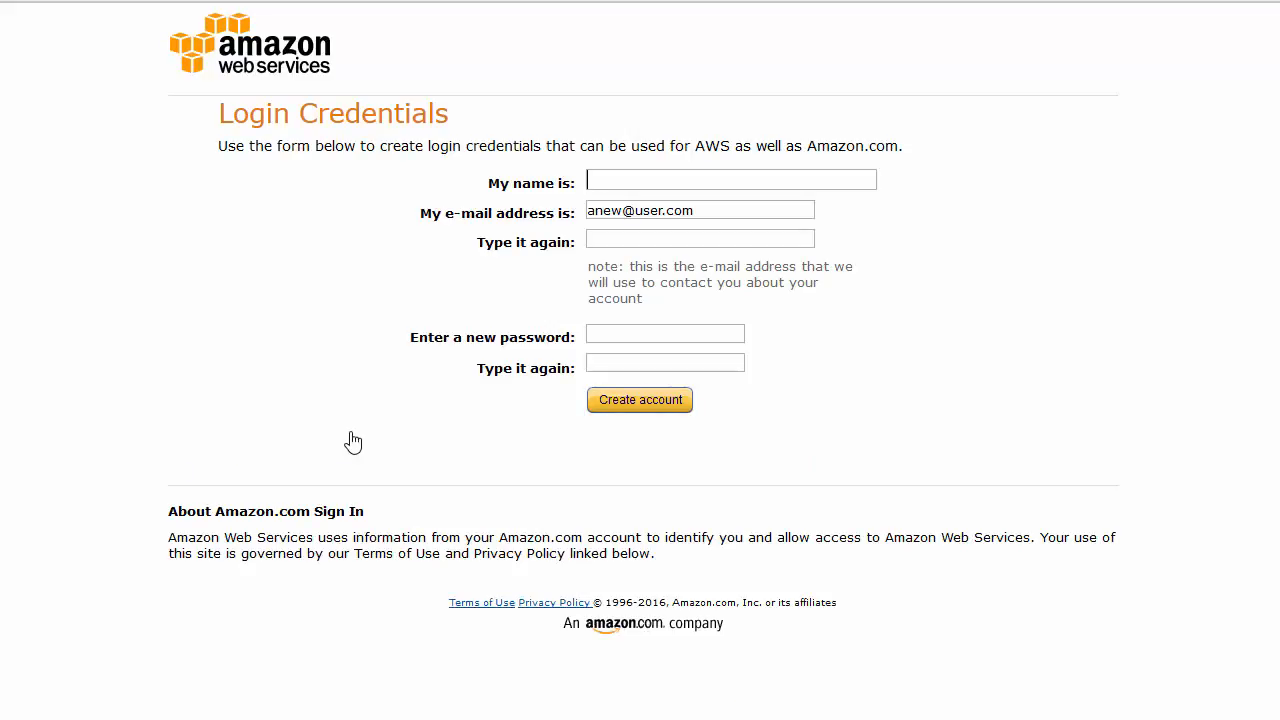
pyautogui.moveTo(353, 440)
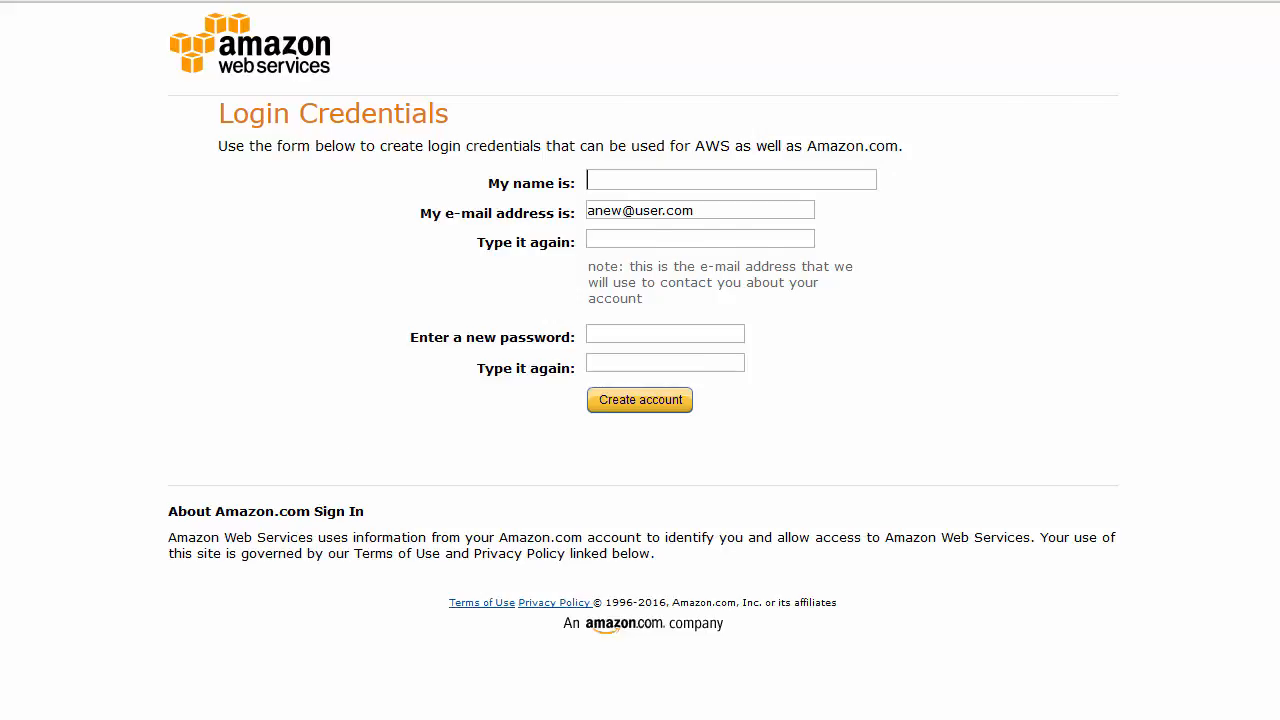
# Create the account and land on the Management Console services list with EC2 under Compute.
pyautogui.click(639, 400)
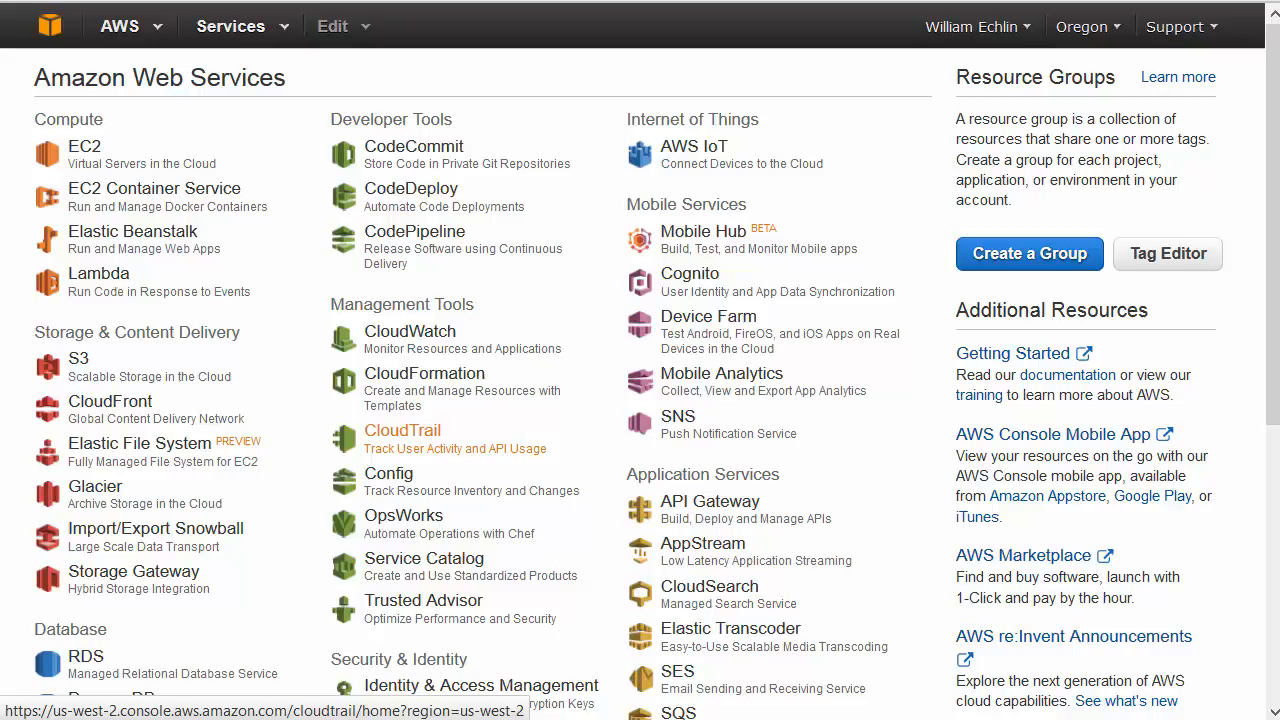
pyautogui.moveTo(84, 146)
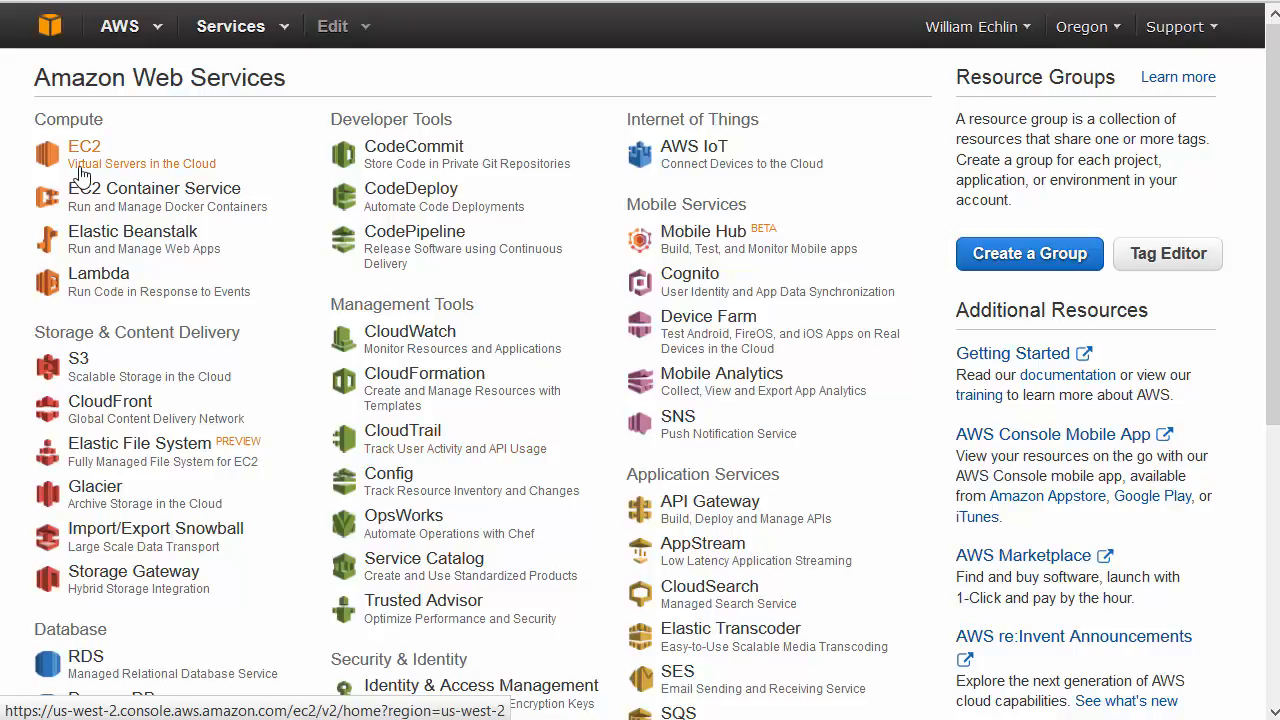